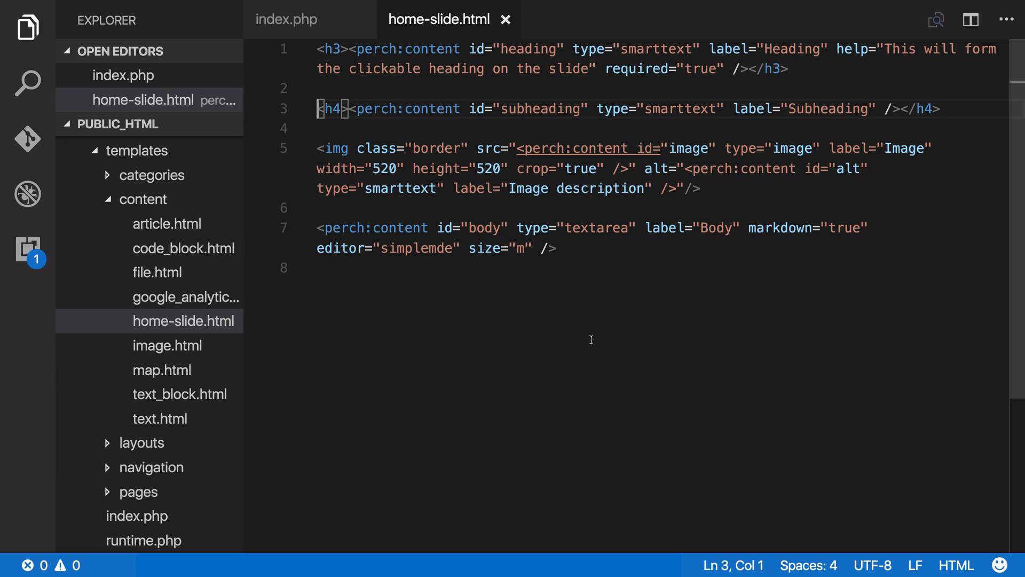
{"action": "mouse_move", "coordinate": [620, 105]}
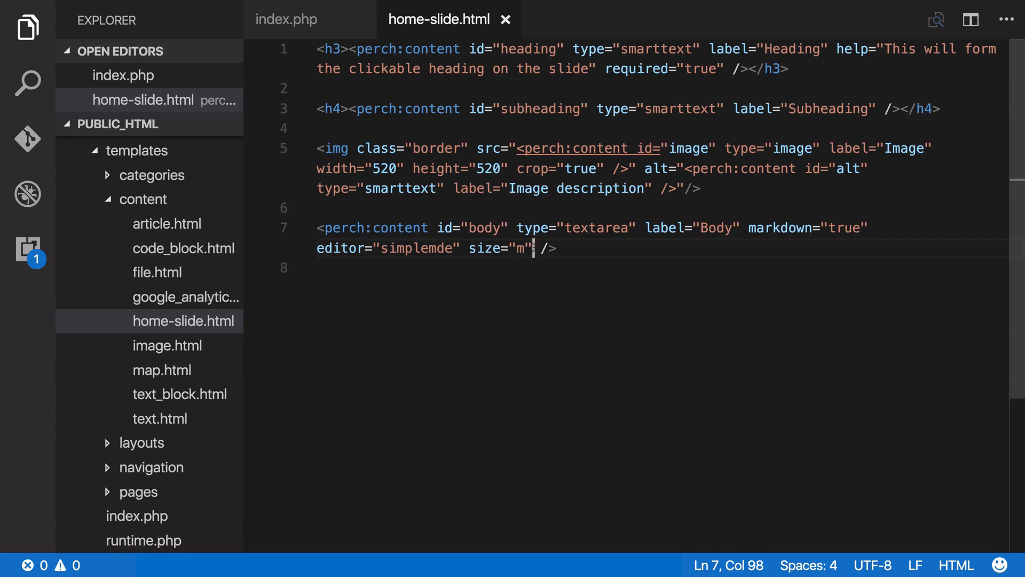
Step: Add required="true" to the body perch:content tag in home-slide.html
{"action": "type", "text": "required="}
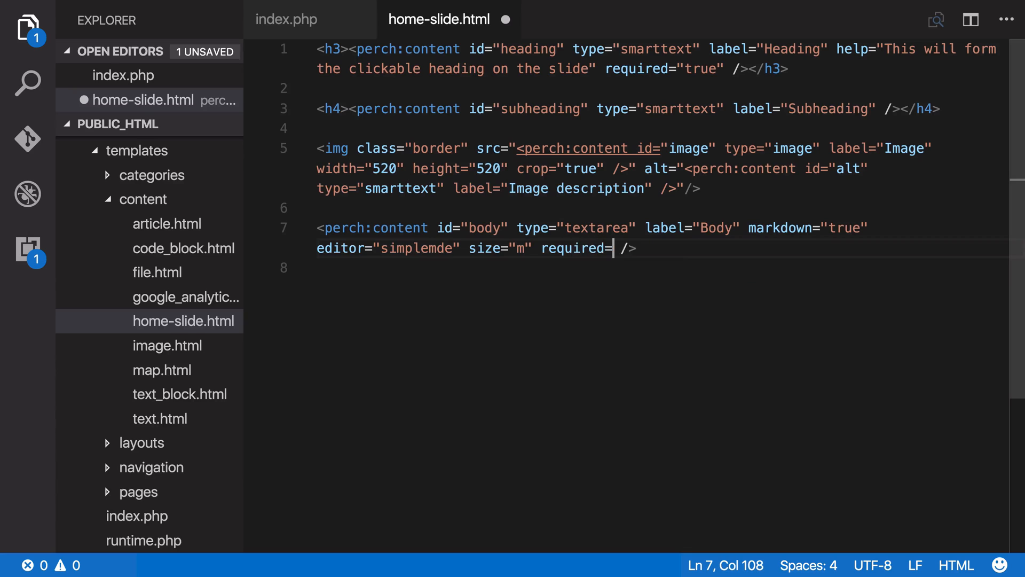
{"action": "type", "text": "\"true\""}
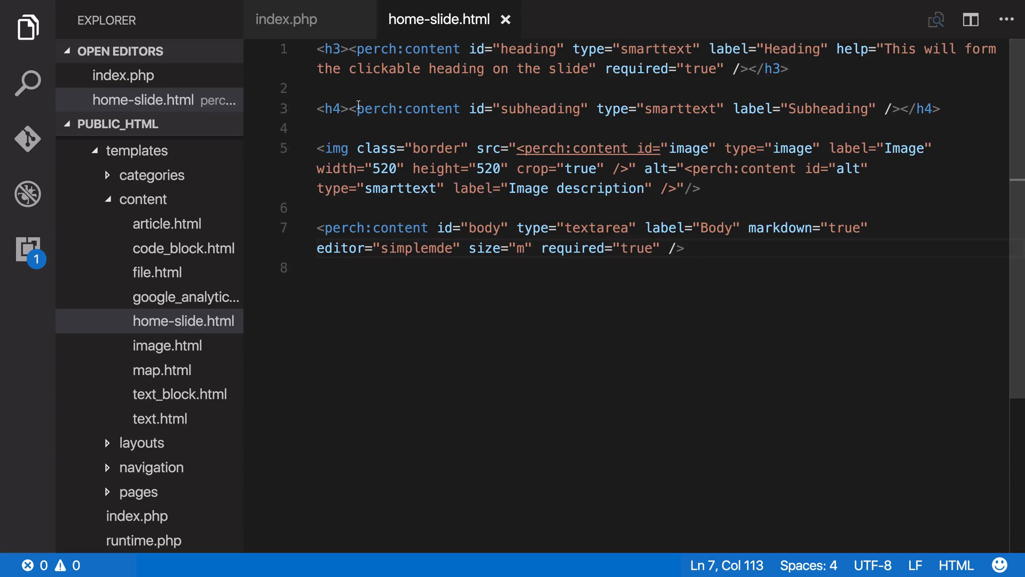
Step: Insert <perch:if exists="subheading"> before the subheading h4 line
{"action": "left_click", "coordinate": [319, 109]}
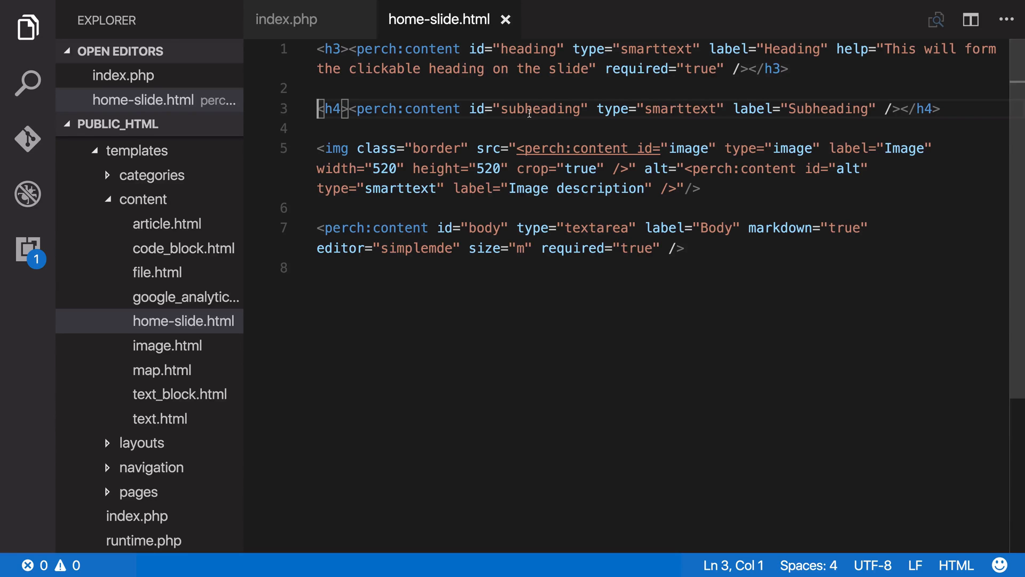
{"action": "mouse_move", "coordinate": [328, 109]}
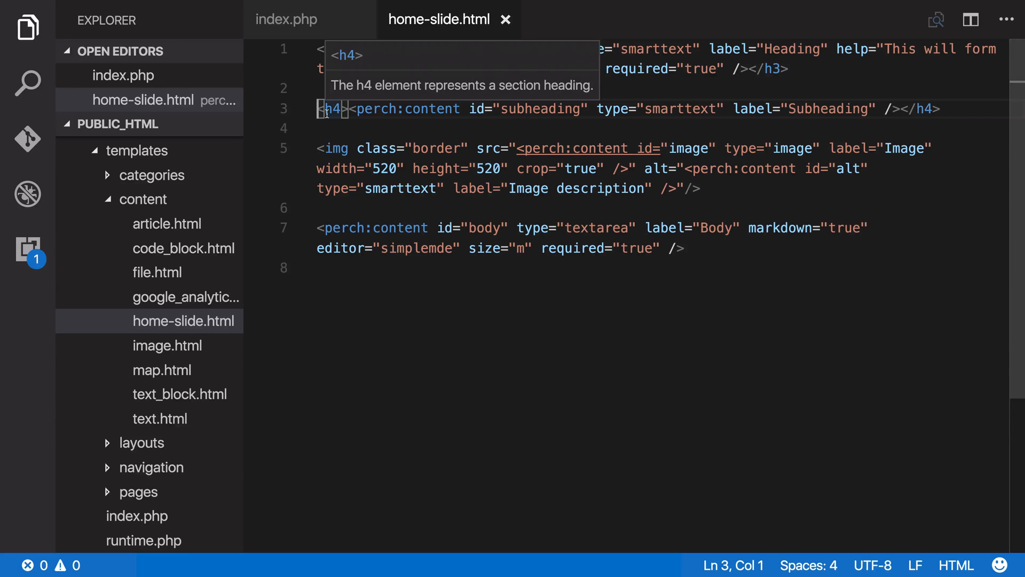
{"action": "type", "text": "<"}
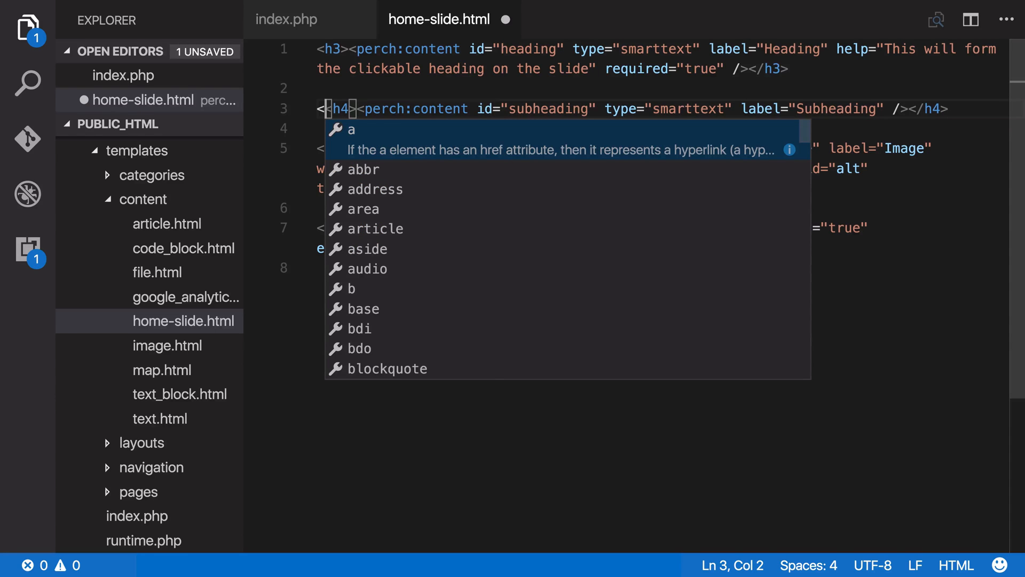
{"action": "type", "text": "perch:if e"}
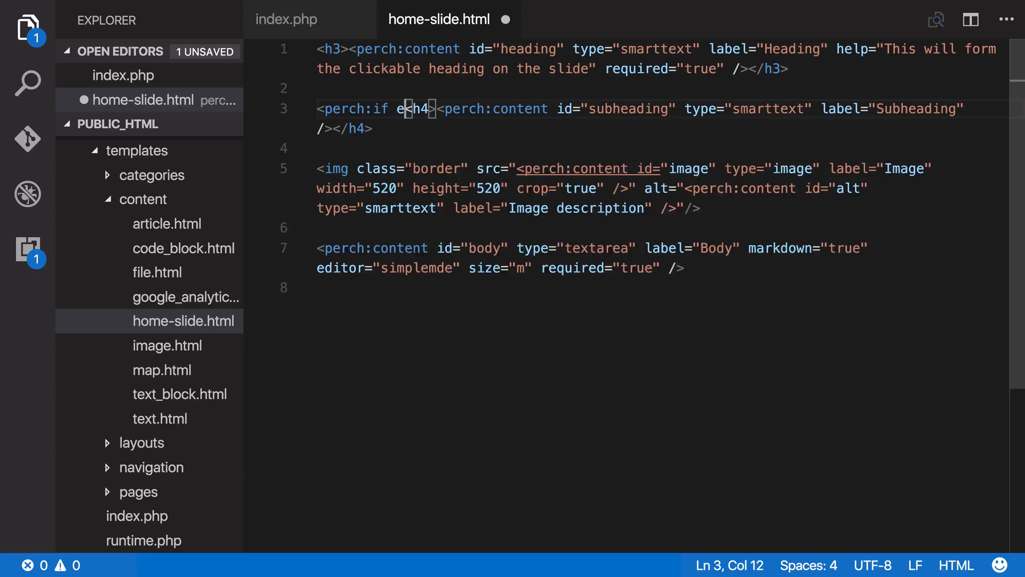
{"action": "type", "text": "xist"}
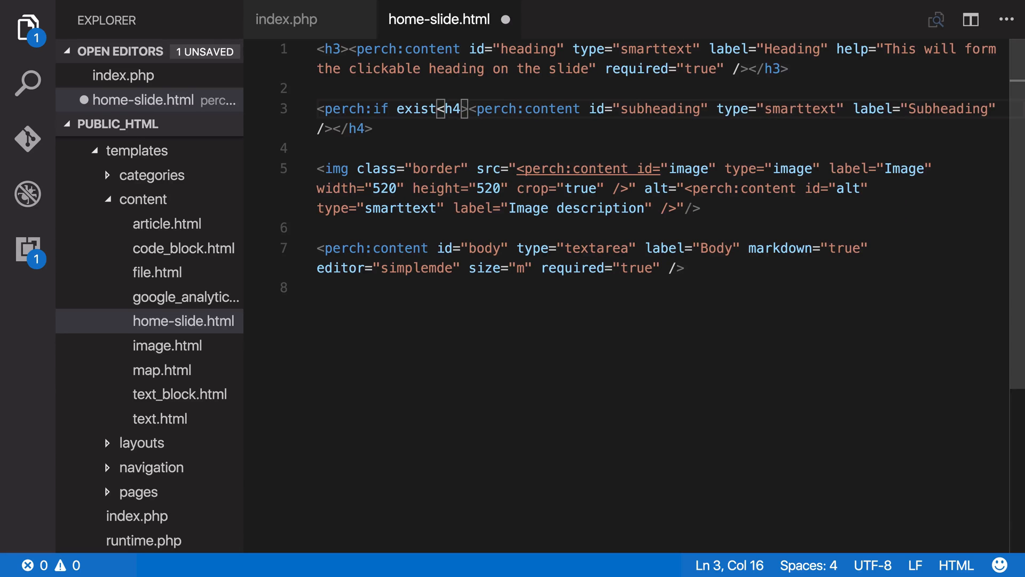
{"action": "type", "text": "s=\"\">"}
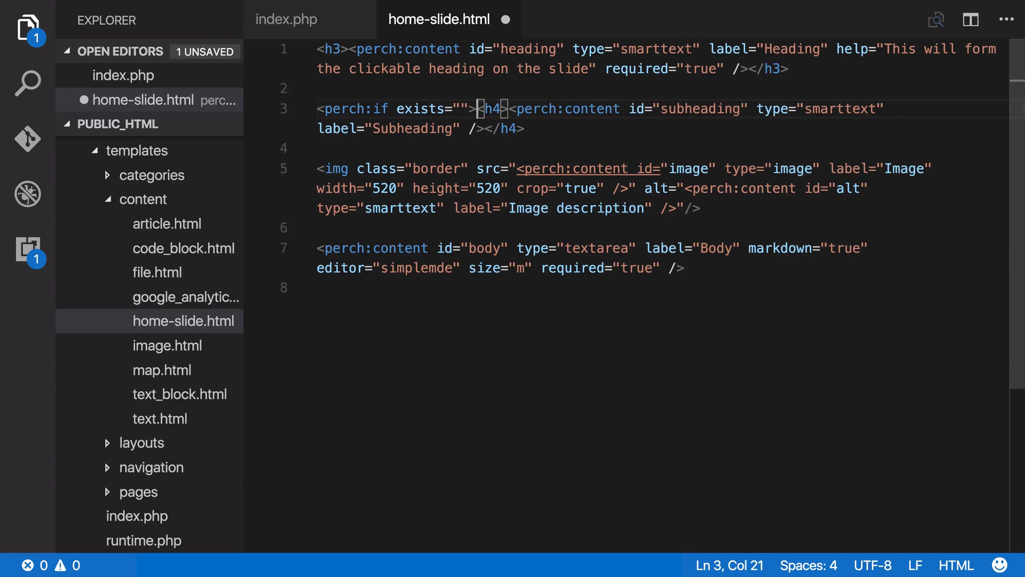
{"action": "key", "text": "Backspace"}
{"action": "type", "text": "subheadi"}
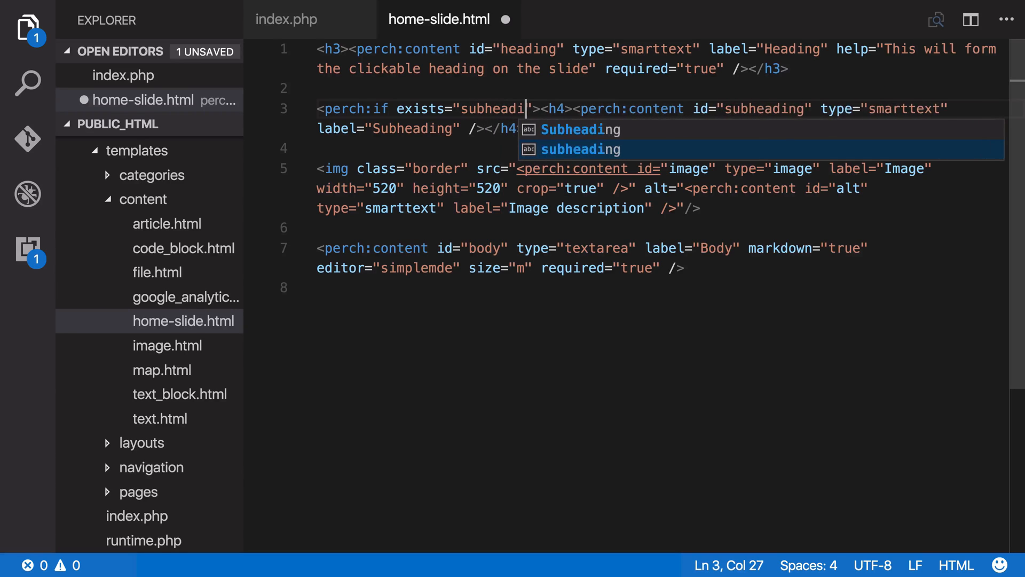
{"action": "key", "text": "Tab"}
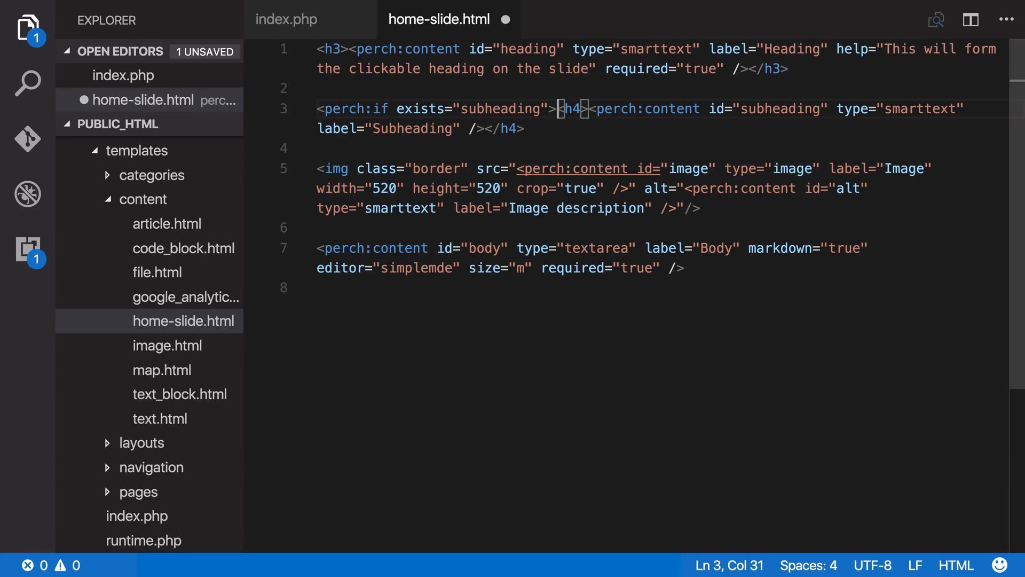
Step: Close the block with </perch:if> after the h4 line
{"action": "type", "text": "</per"}
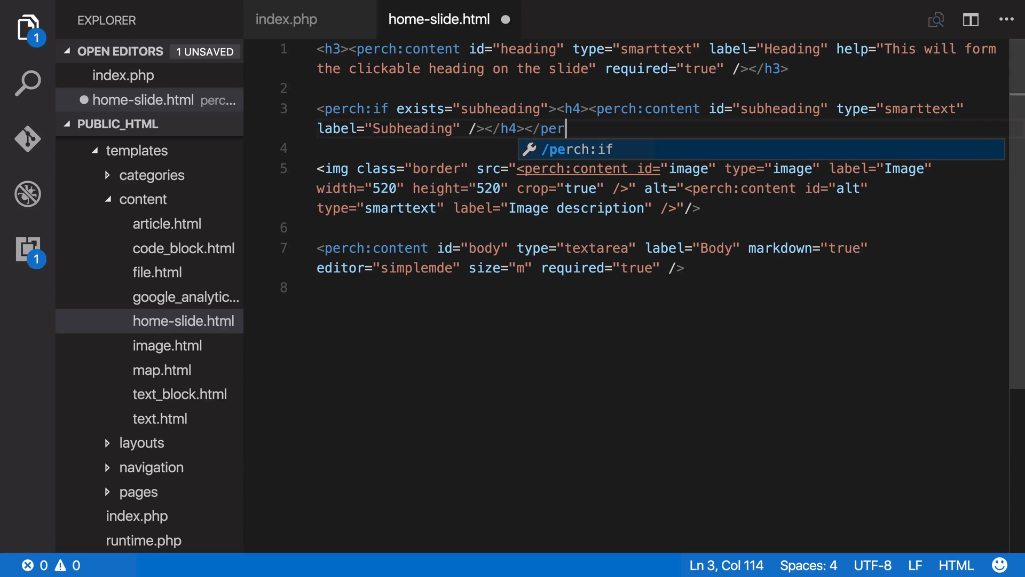
{"action": "key", "text": "Tab"}
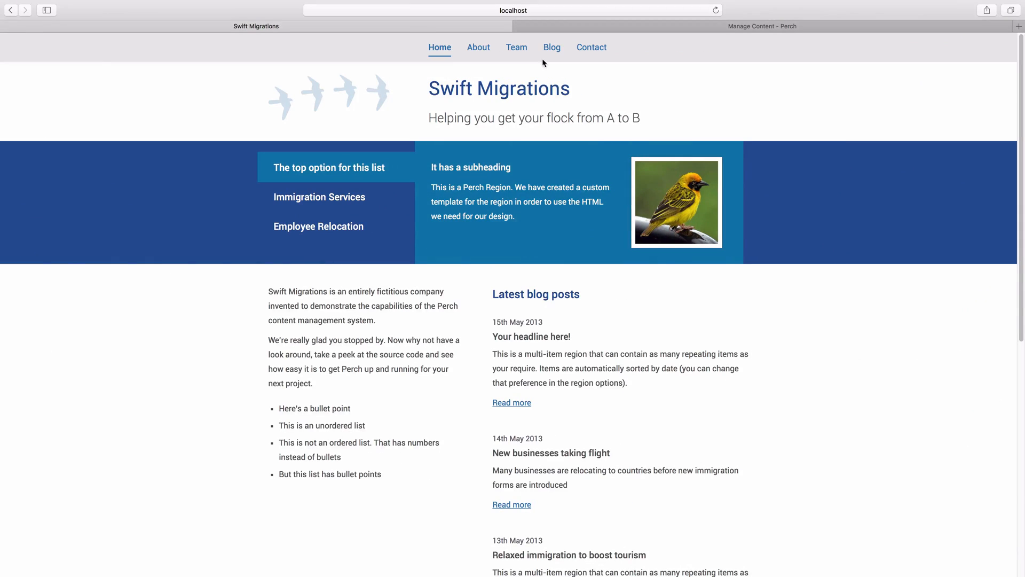
Step: Switch the browser to the Perch admin form for Slide One
{"action": "left_click", "coordinate": [762, 25]}
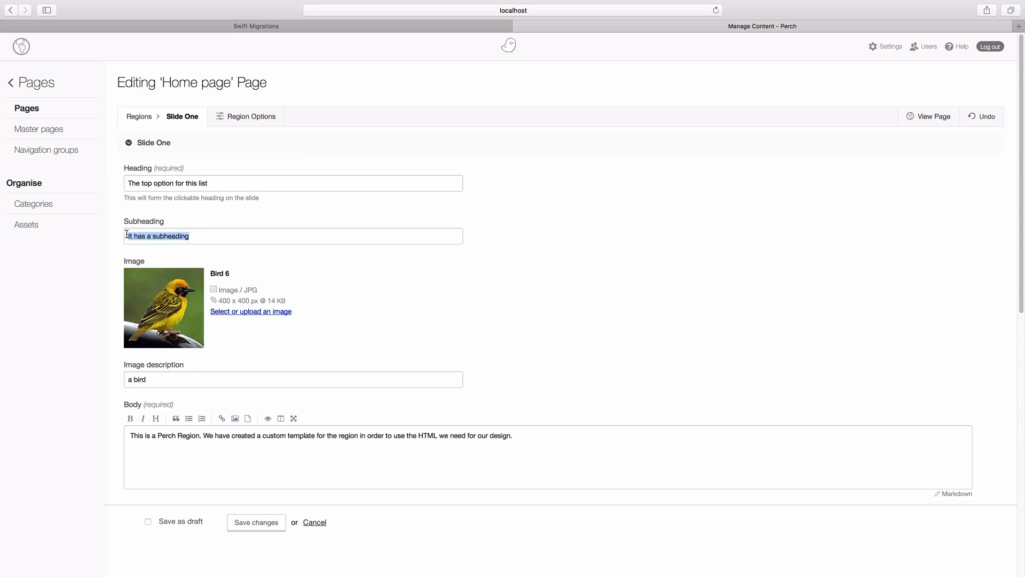
Step: Clear Slide One's Subheading, save changes, and return to the live Swift Migrations site
{"action": "key", "text": "Delete"}
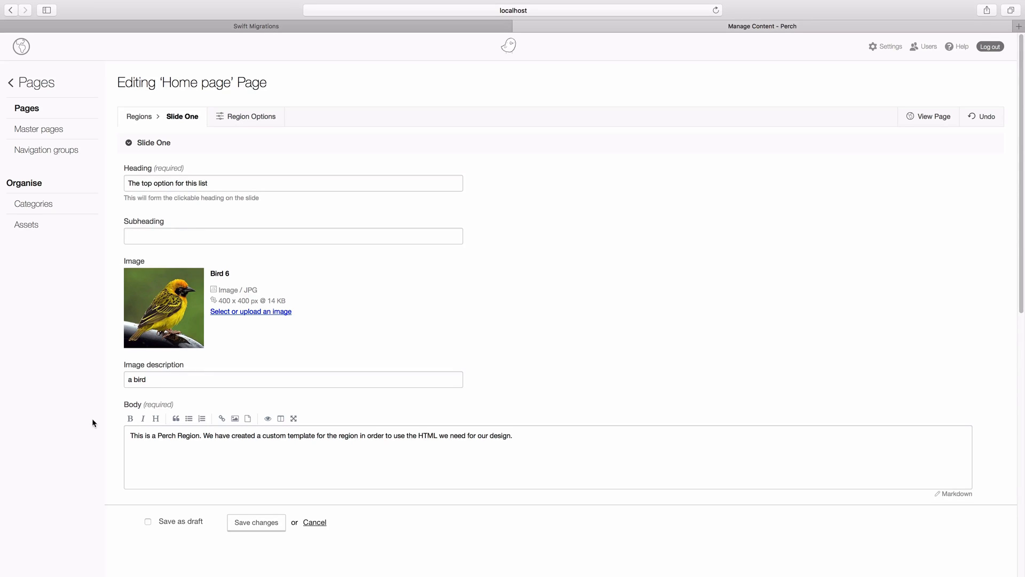
{"action": "left_click", "coordinate": [255, 522]}
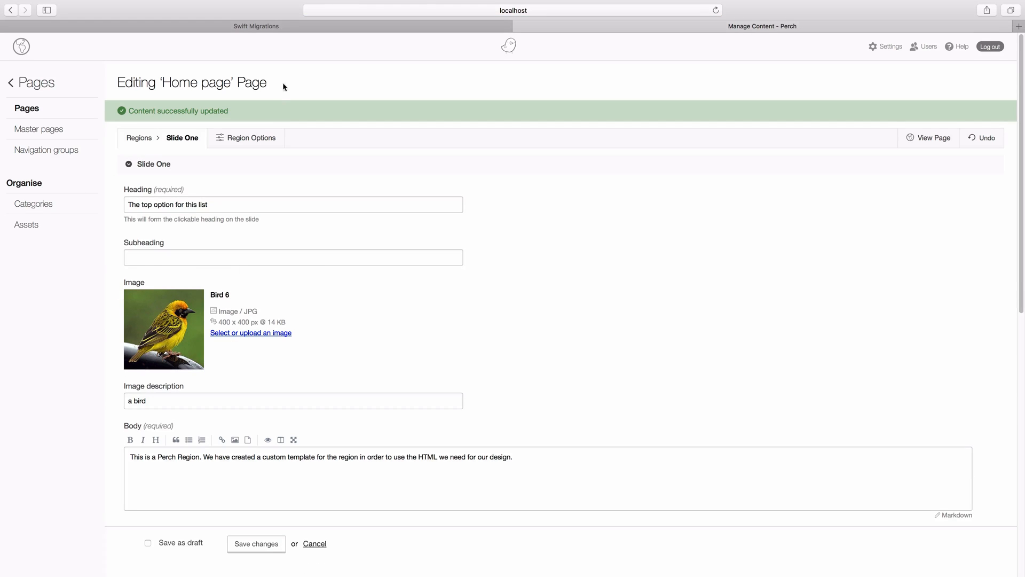
{"action": "left_click", "coordinate": [255, 26]}
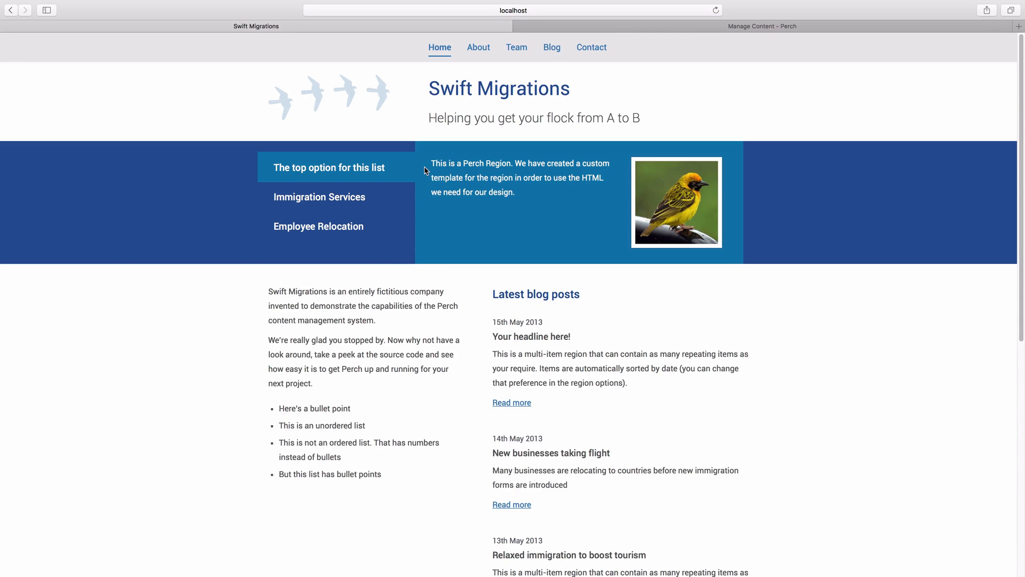
{"action": "mouse_move", "coordinate": [457, 168]}
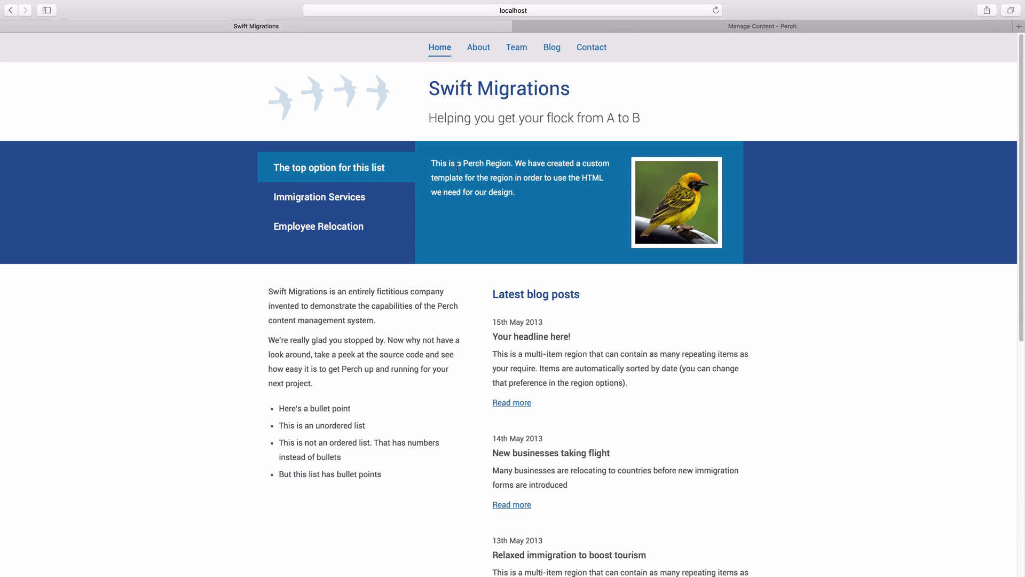